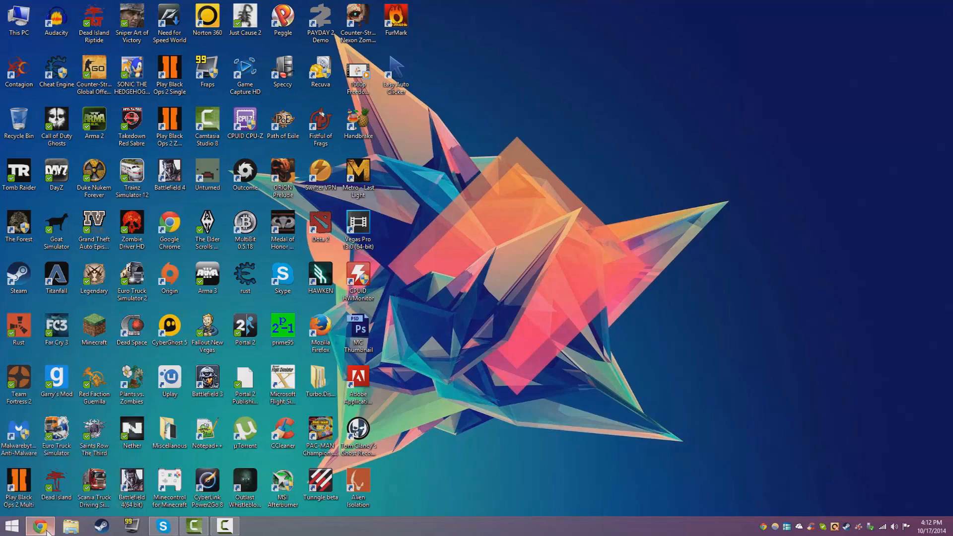
Launch Chrome, view installed extensions in Settings, then go to the Chrome Web Store.
{"action": "left_click", "coordinate": [36, 523]}
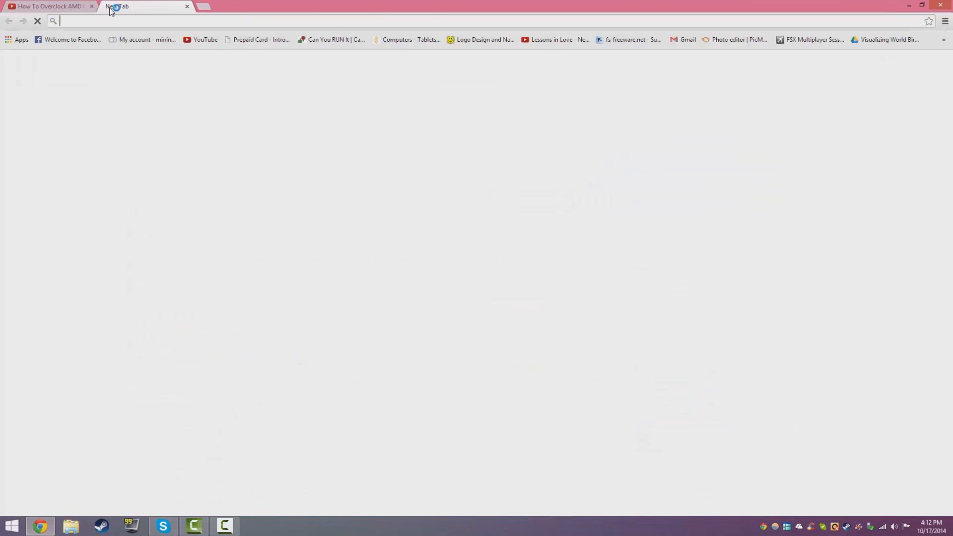
{"action": "left_click", "coordinate": [943, 20]}
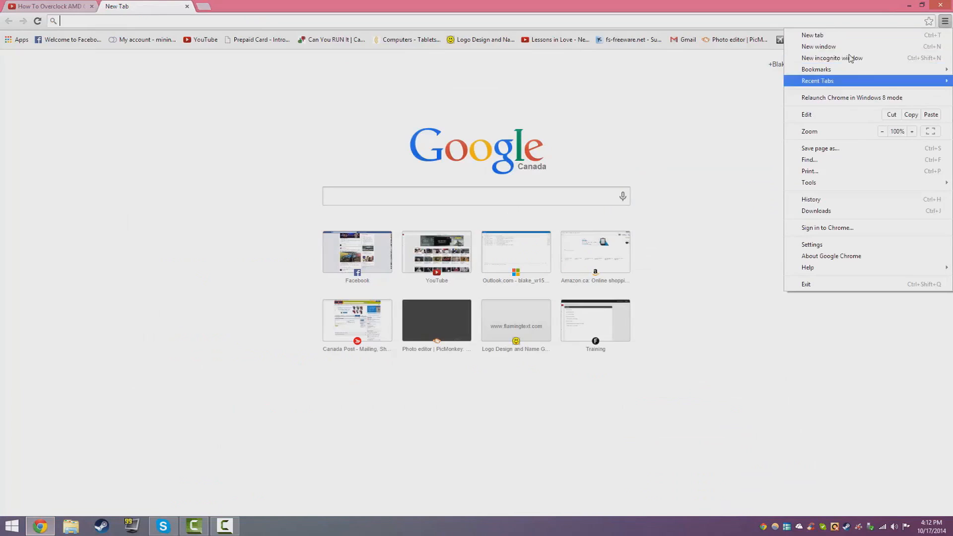
{"action": "mouse_move", "coordinate": [814, 35]}
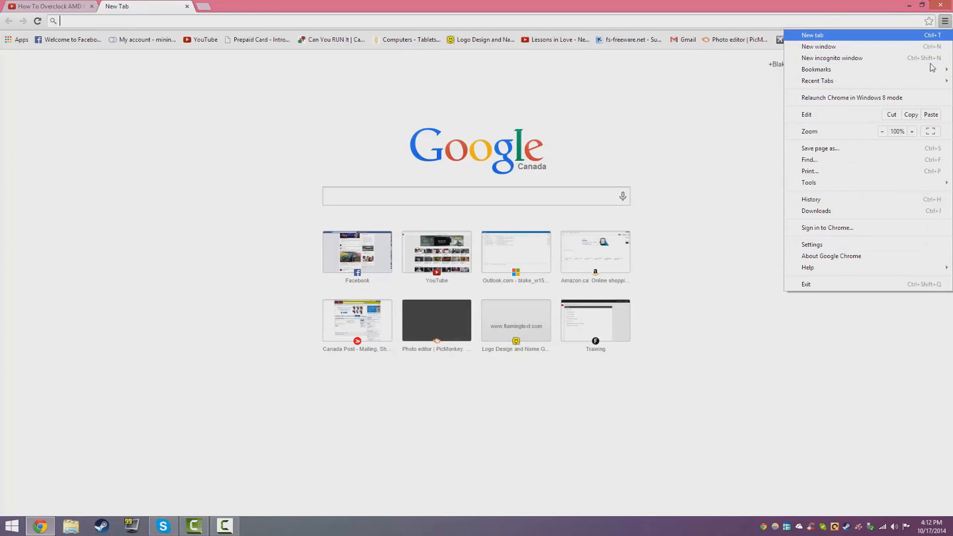
{"action": "left_click", "coordinate": [812, 245]}
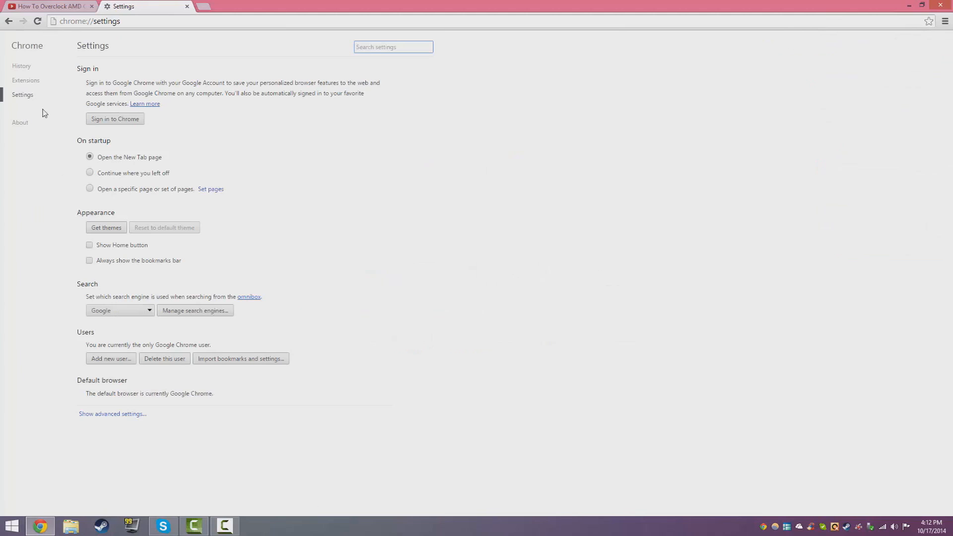
{"action": "left_click", "coordinate": [21, 80]}
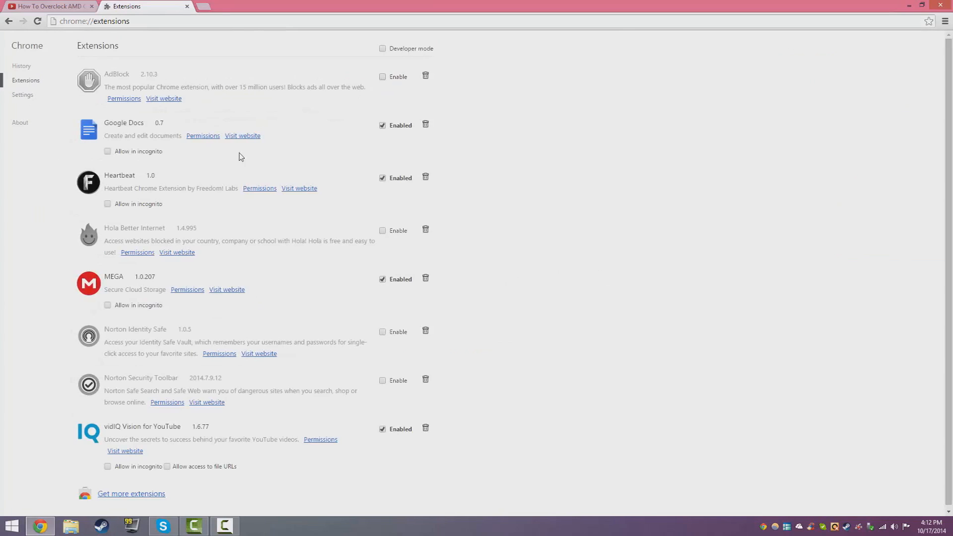
{"action": "left_click", "coordinate": [131, 494]}
{"action": "type", "text": "v"}
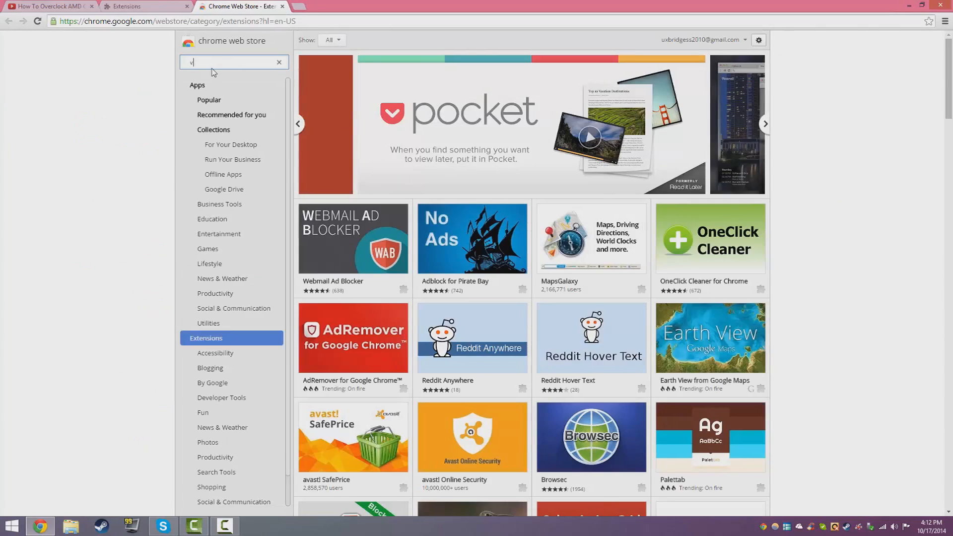
Search the Chrome Web Store for 'vidiq' to list vidIQ Vision for YouTube.
{"action": "type", "text": "idiq"}
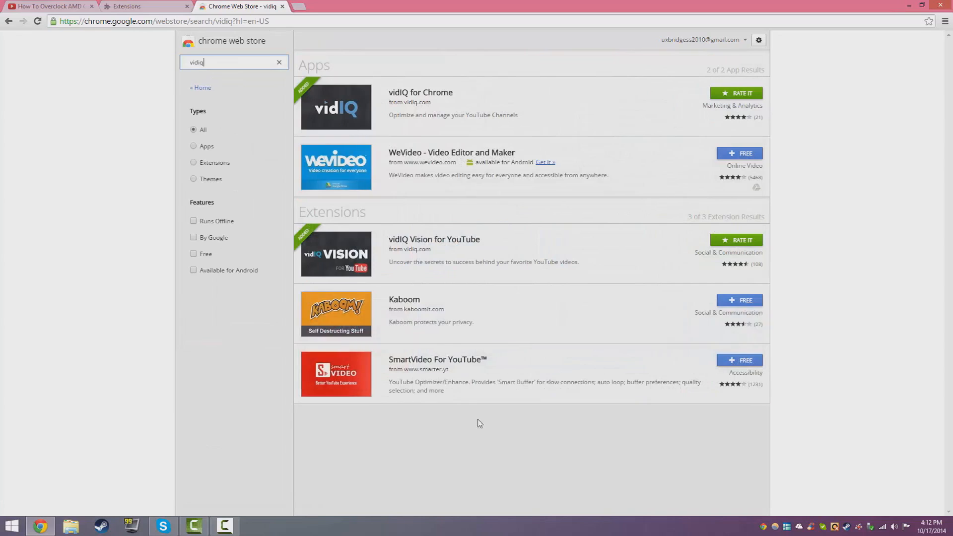
{"action": "mouse_move", "coordinate": [453, 271]}
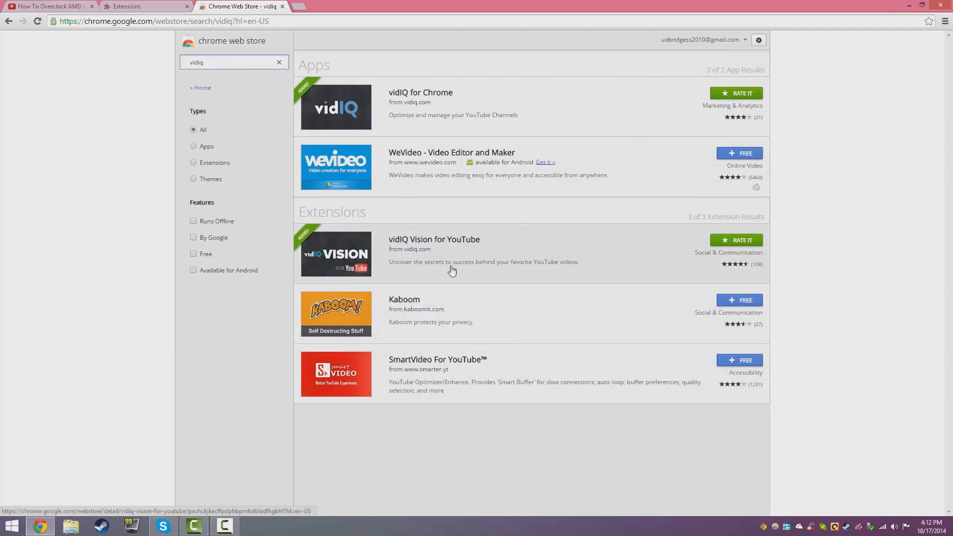
{"action": "mouse_move", "coordinate": [750, 246]}
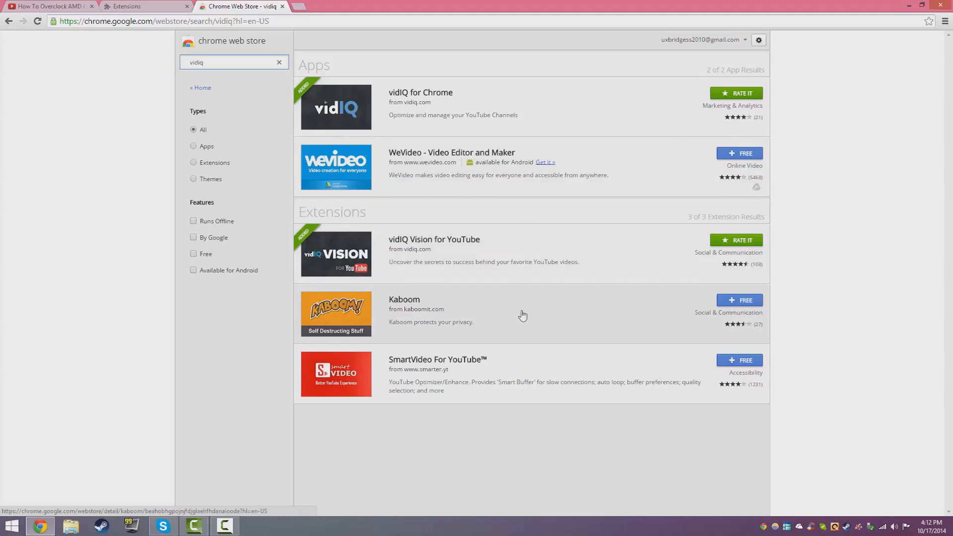
{"action": "mouse_move", "coordinate": [514, 307]}
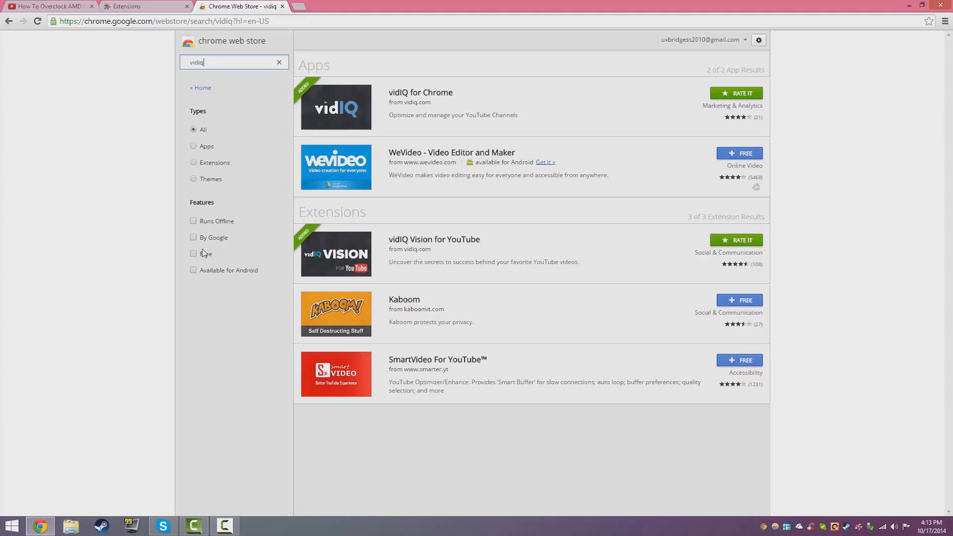
Switch back to the 'How To Overclock AMD' tab to see vidIQ stats and tags.
{"action": "left_click", "coordinate": [50, 5]}
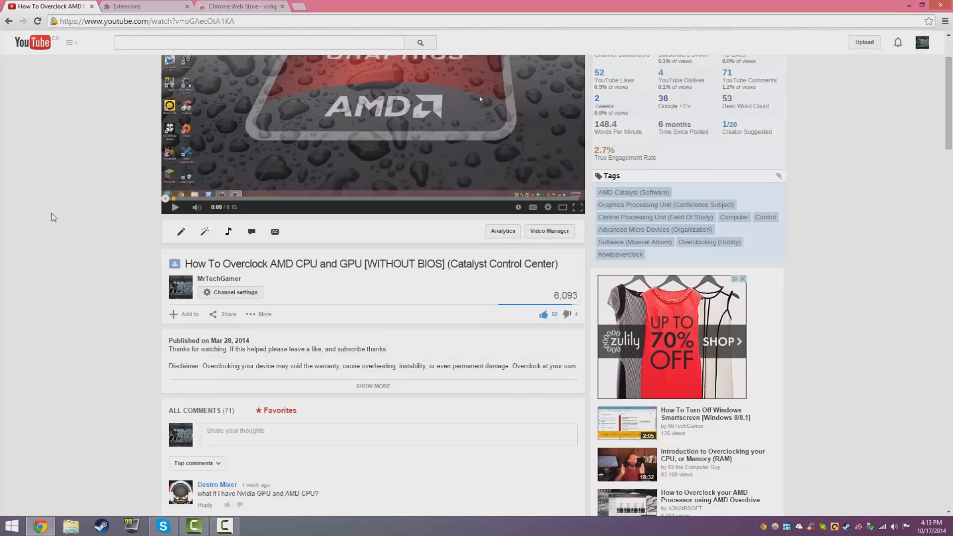
{"action": "mouse_move", "coordinate": [70, 291]}
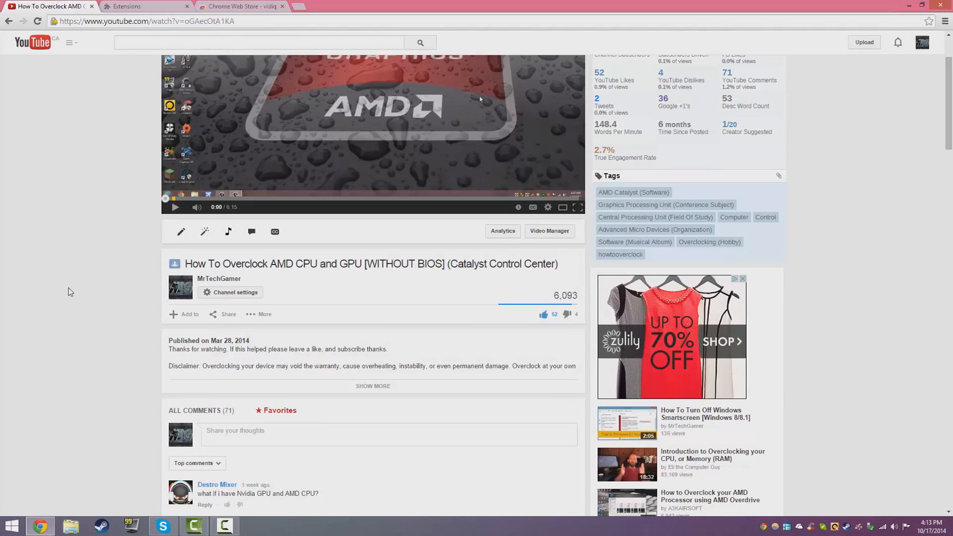
{"action": "mouse_move", "coordinate": [146, 306]}
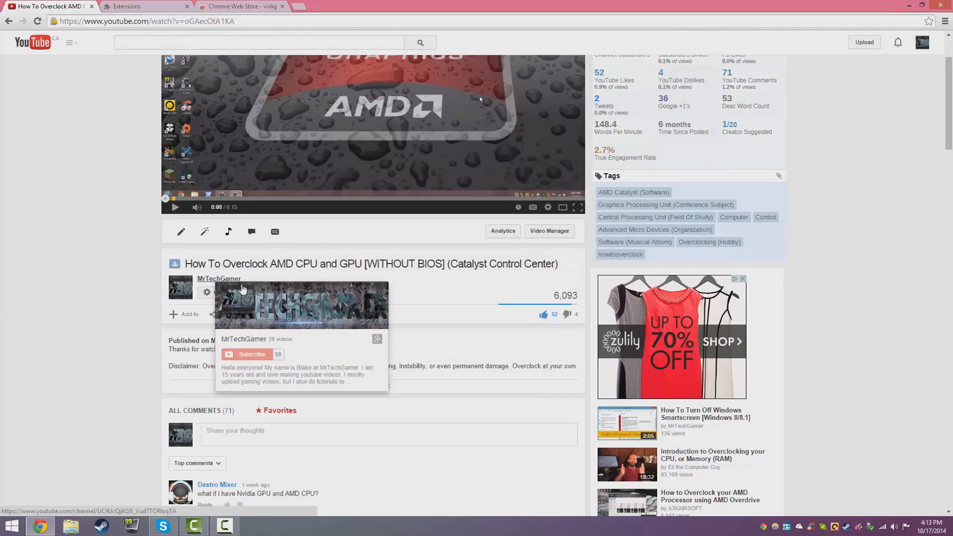
{"action": "mouse_move", "coordinate": [473, 321]}
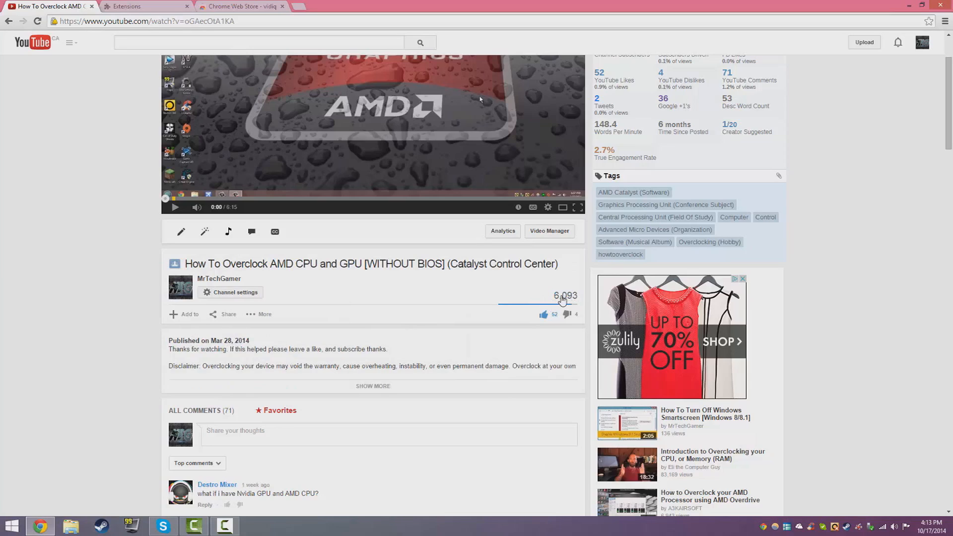
{"action": "mouse_move", "coordinate": [418, 308]}
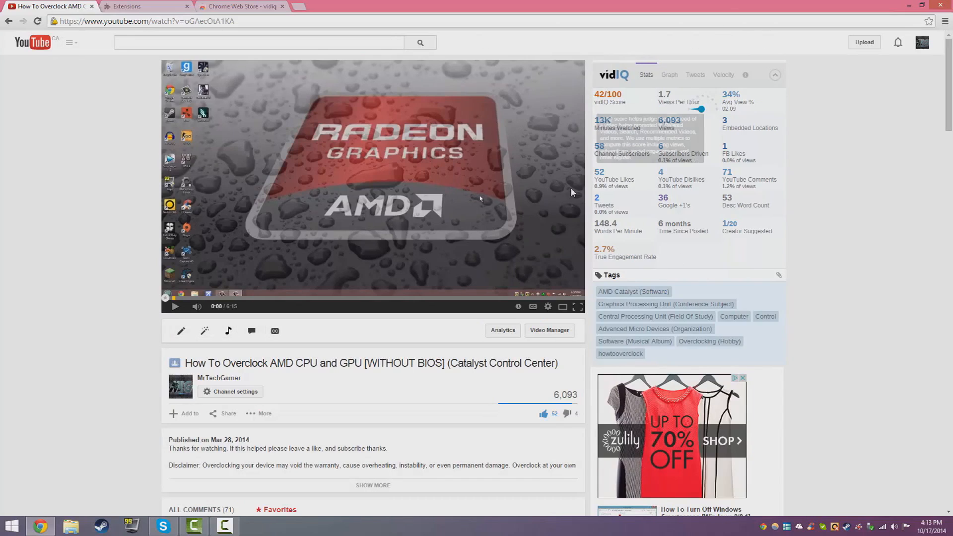
{"action": "mouse_move", "coordinate": [608, 99]}
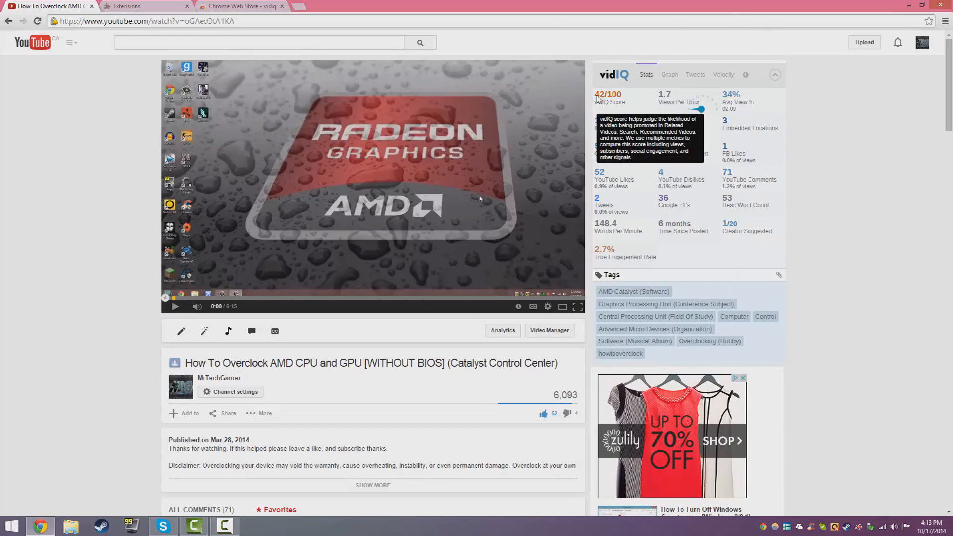
{"action": "mouse_move", "coordinate": [703, 3]}
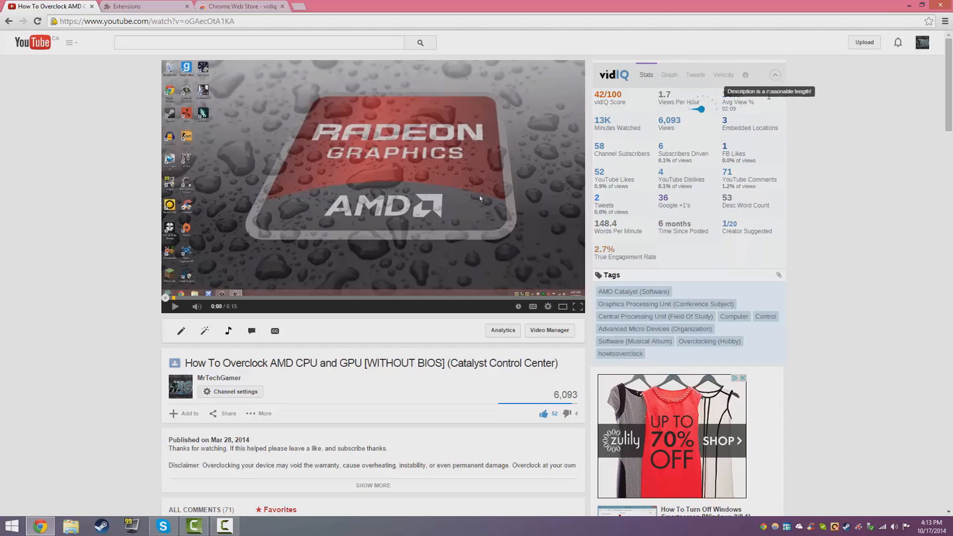
{"action": "mouse_move", "coordinate": [609, 98]}
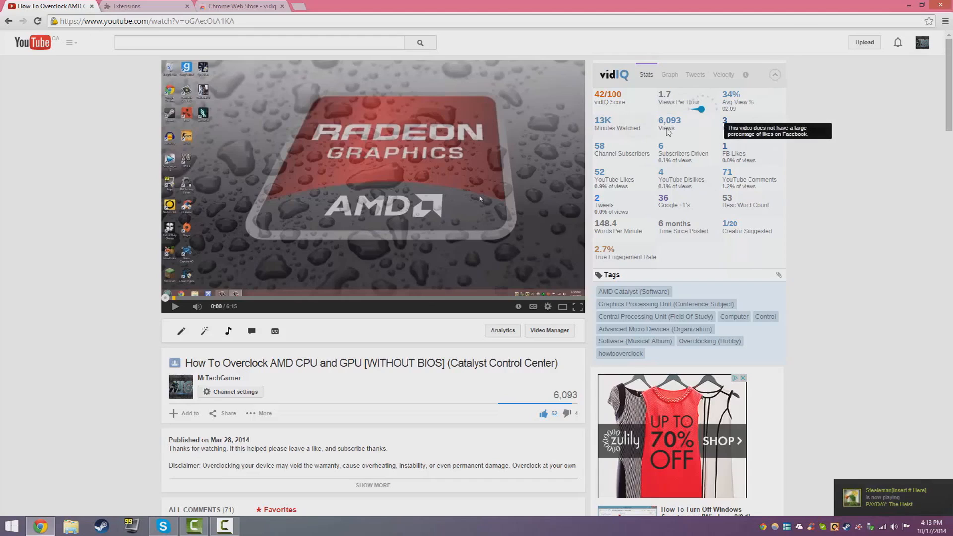
{"action": "mouse_move", "coordinate": [753, 164]}
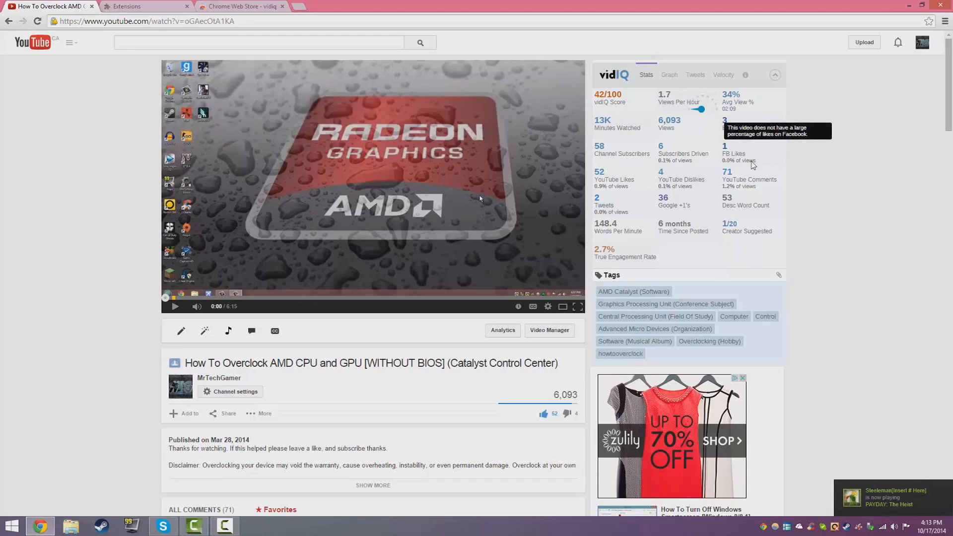
{"action": "mouse_move", "coordinate": [772, 224]}
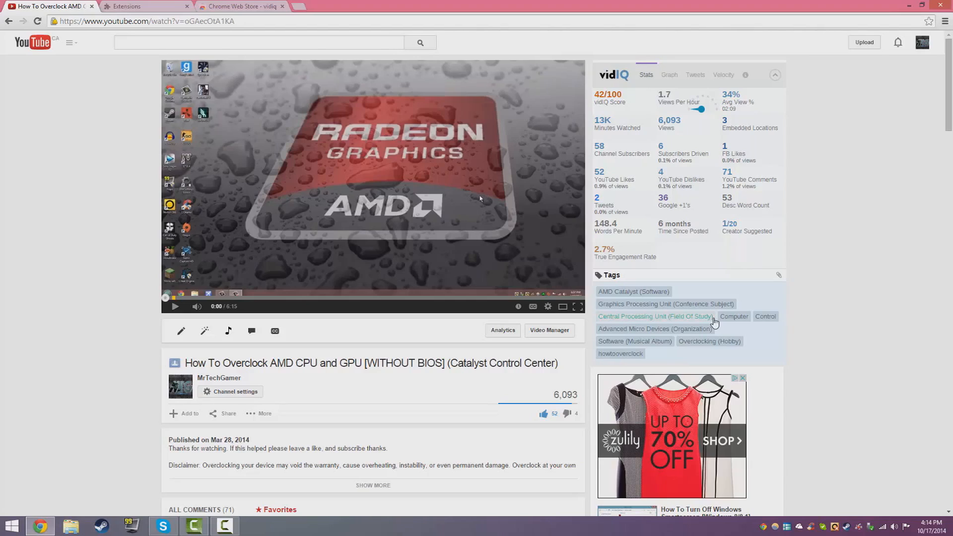
Select the vidIQ Graph tab to show the Overview of Social Engagement pie chart.
{"action": "left_click", "coordinate": [669, 75]}
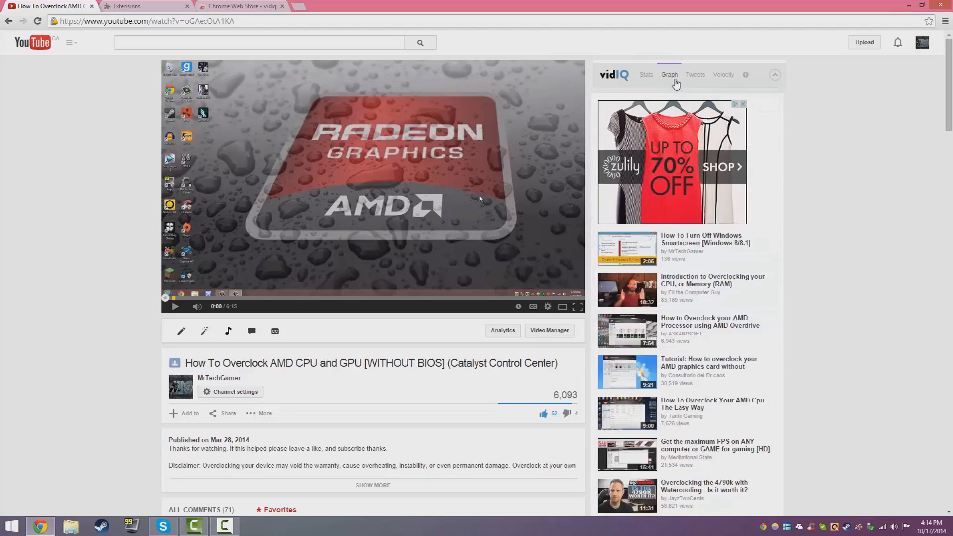
{"action": "left_click", "coordinate": [670, 74]}
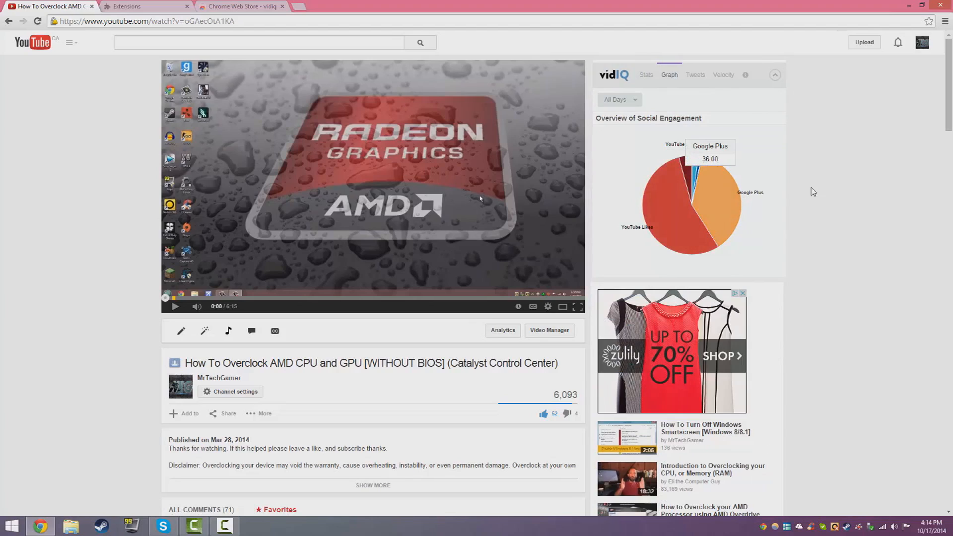
{"action": "mouse_move", "coordinate": [806, 199]}
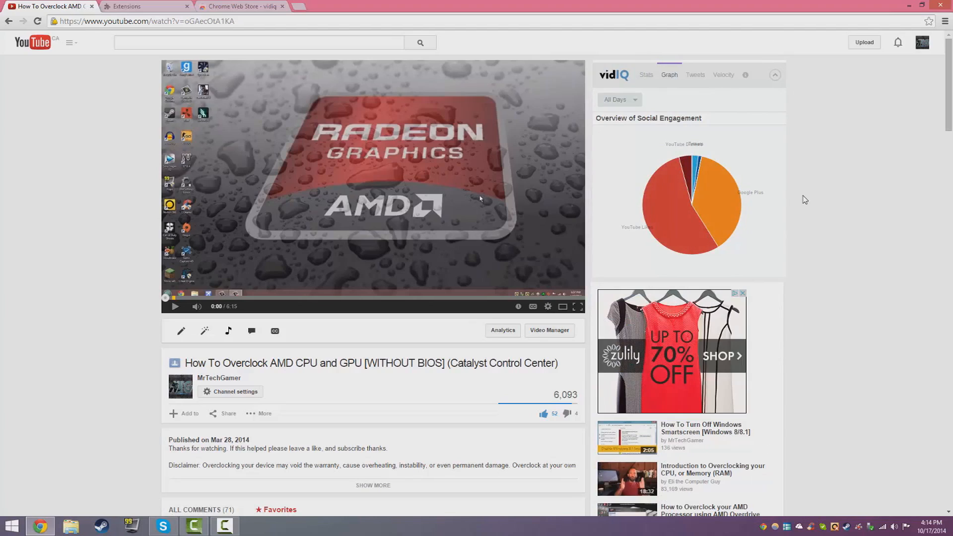